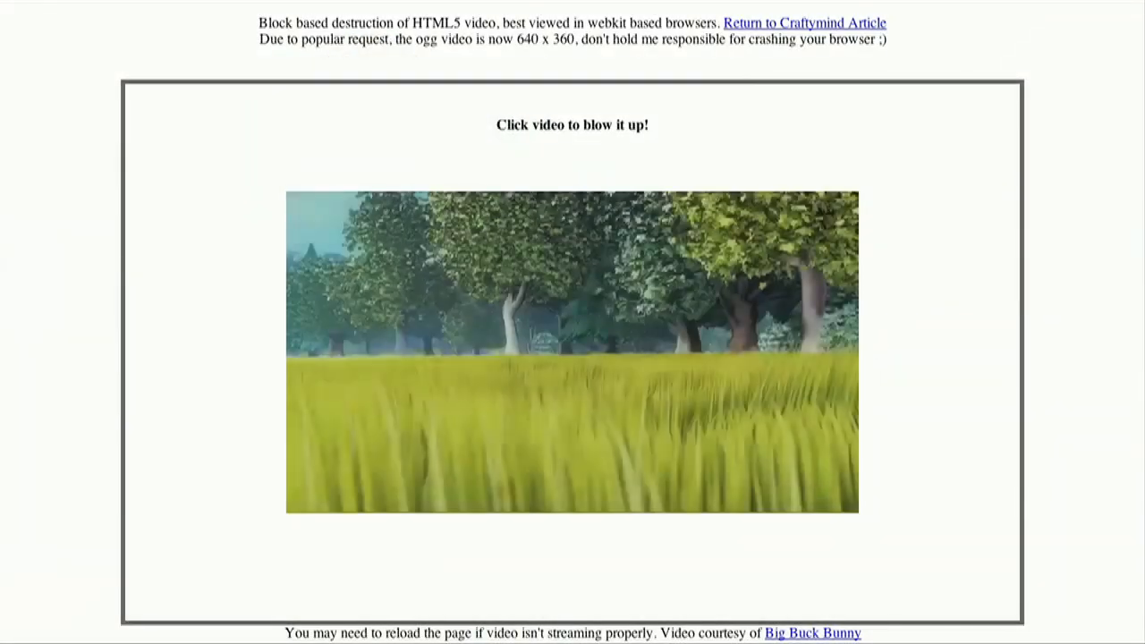
Start the meadow video on the Craftymind HTML5 destruction demo so it blows into blocks.
click(573, 349)
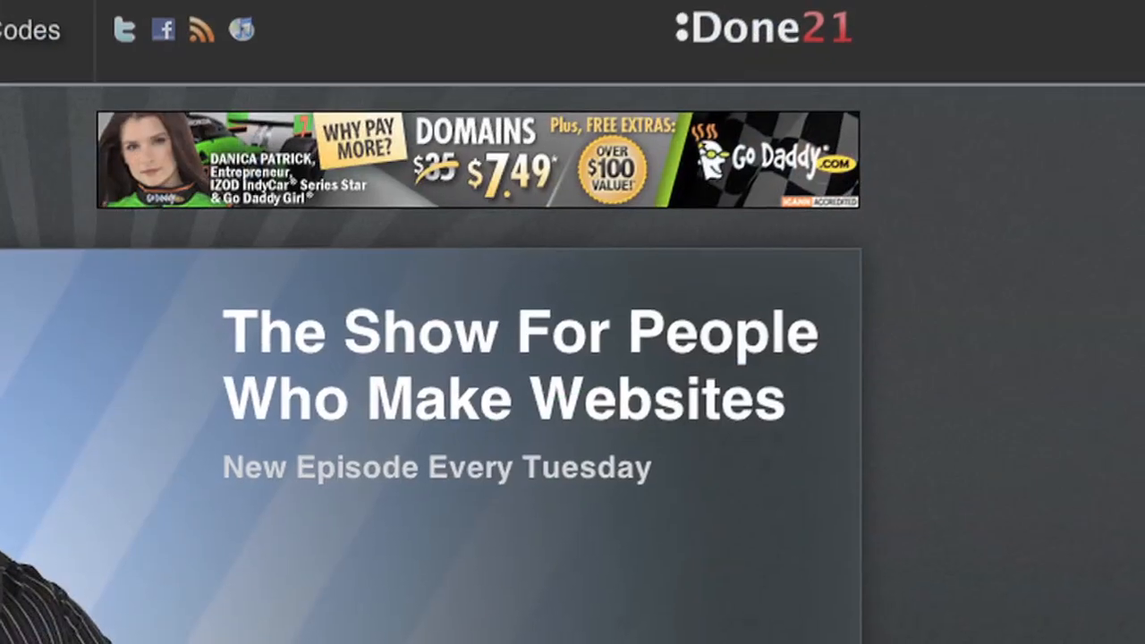
Scroll the Doctype homepage to show its header with the GoDaddy domains banner.
scroll(down, 3)
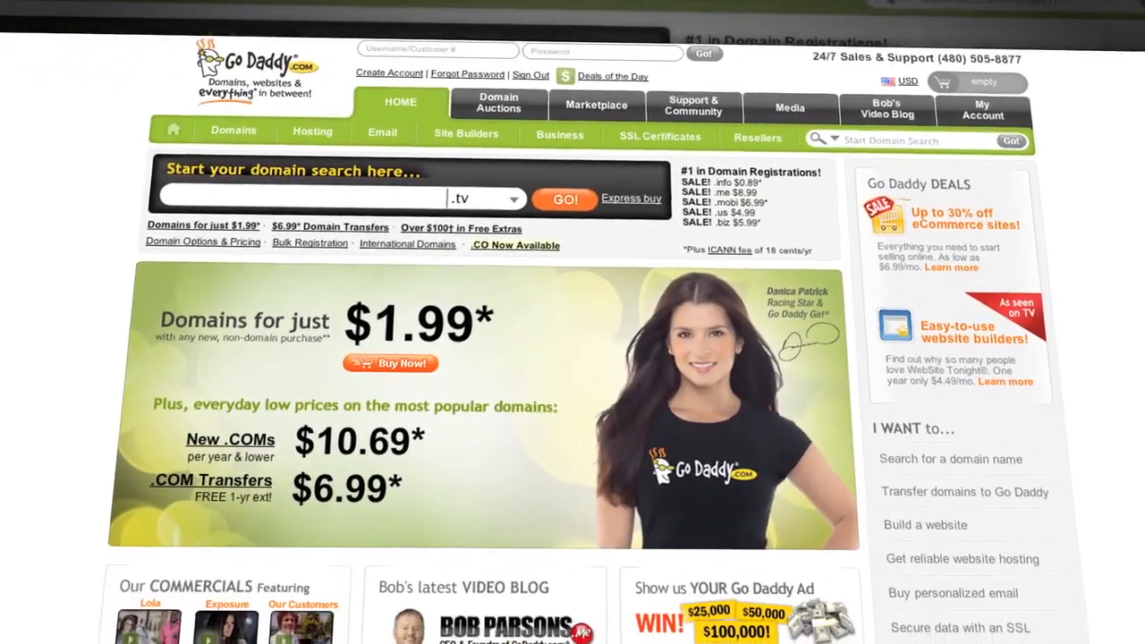
Enter 'myawesomeshow' into the GoDaddy domain search with the .tv extension.
scroll(down, 3)
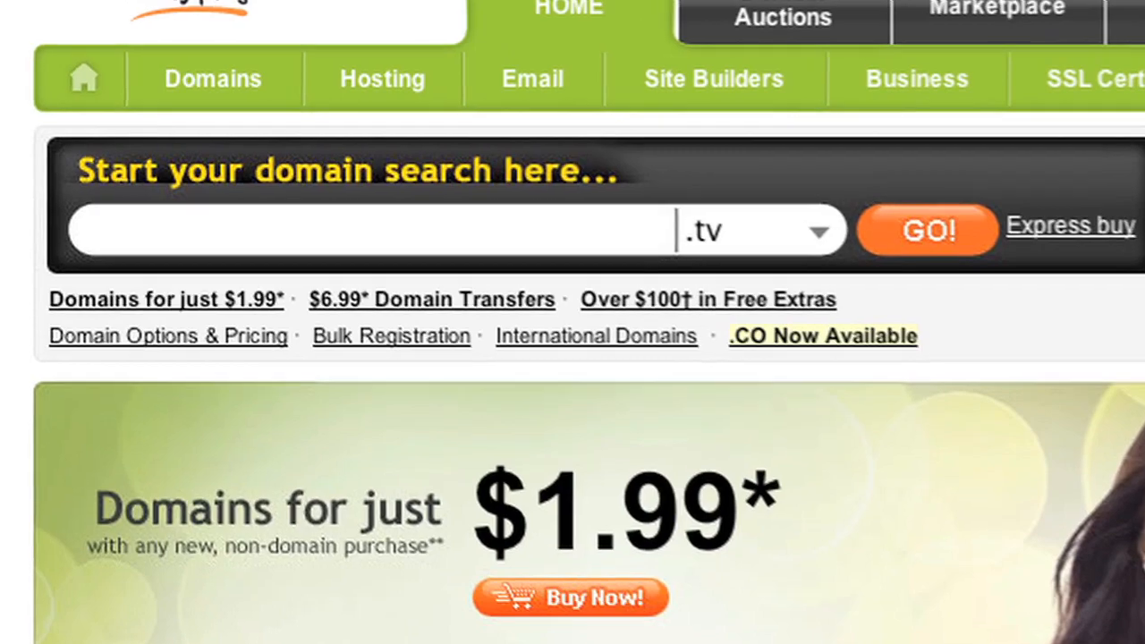
text(myawesomeshow)
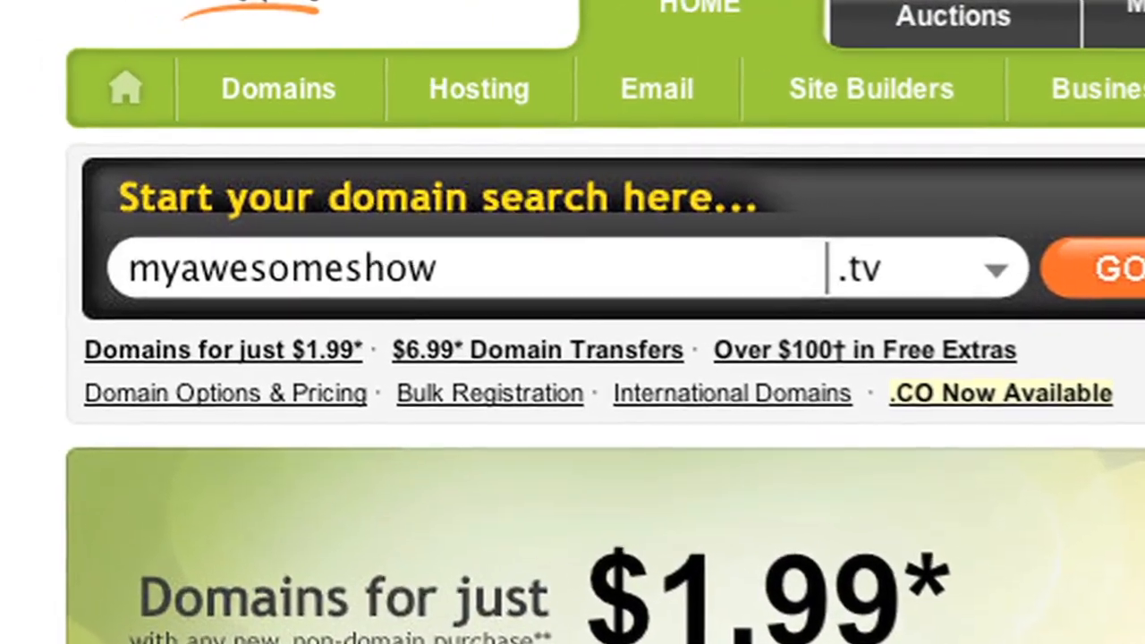
Search for myawesomeshow.tv and enter promo code DOCTYPE3 in the cart for 10% off.
click(1118, 268)
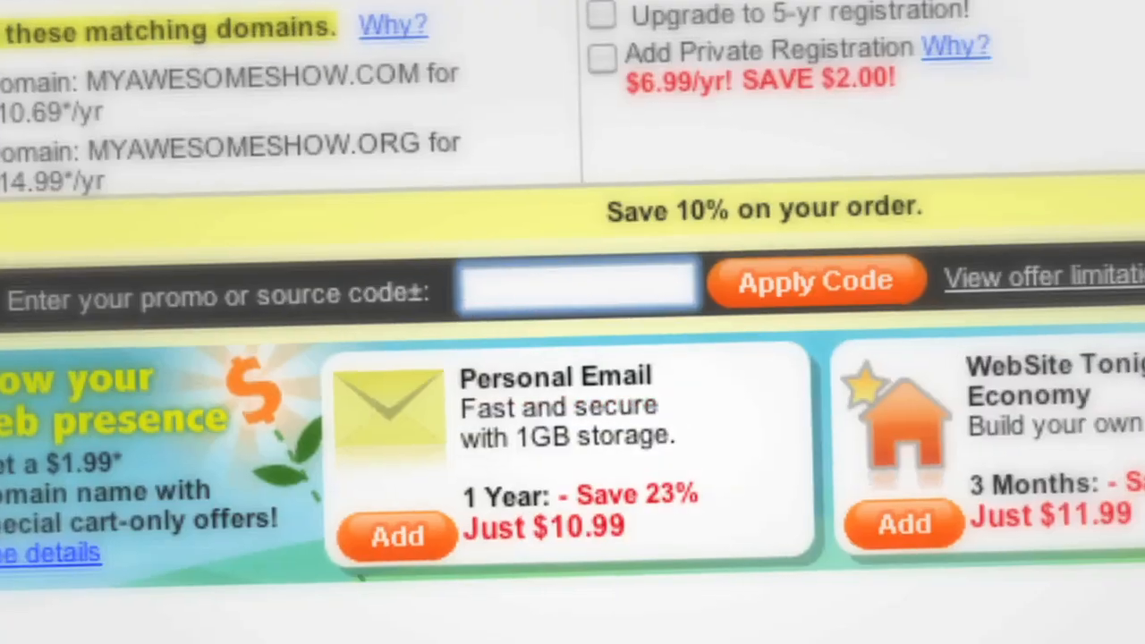
text(DOCTYPE3)
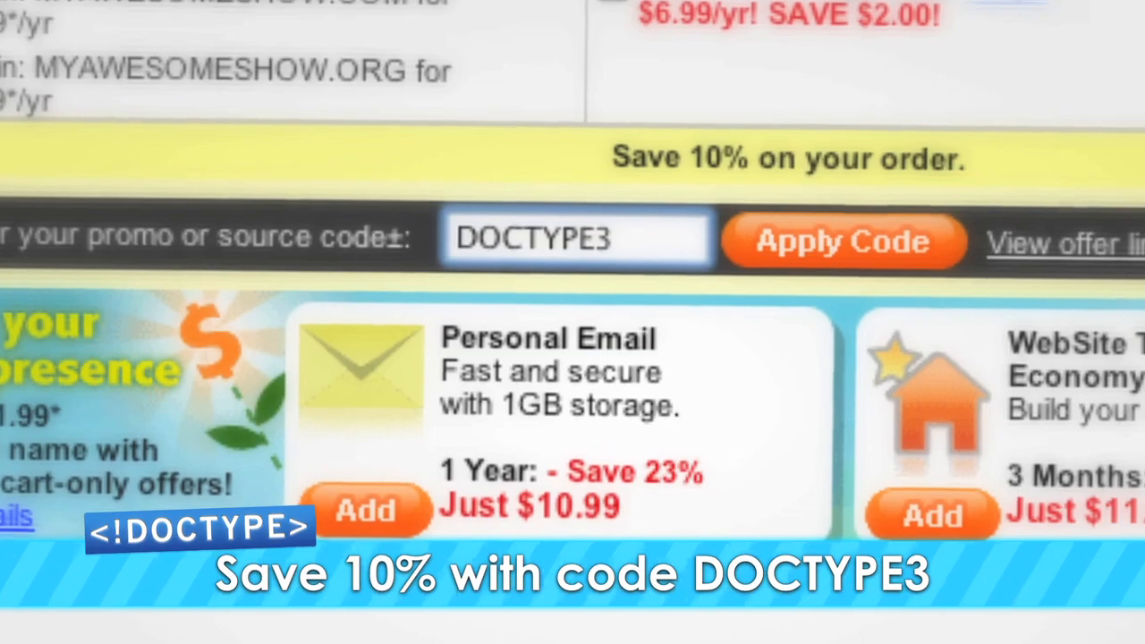